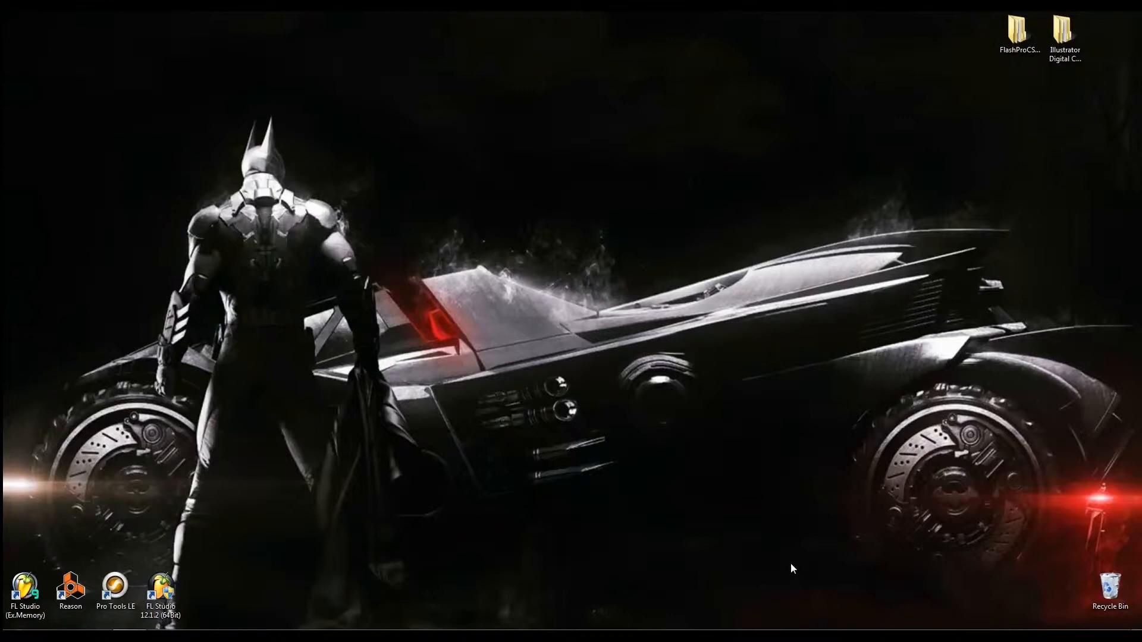
mouse_move(119, 530)
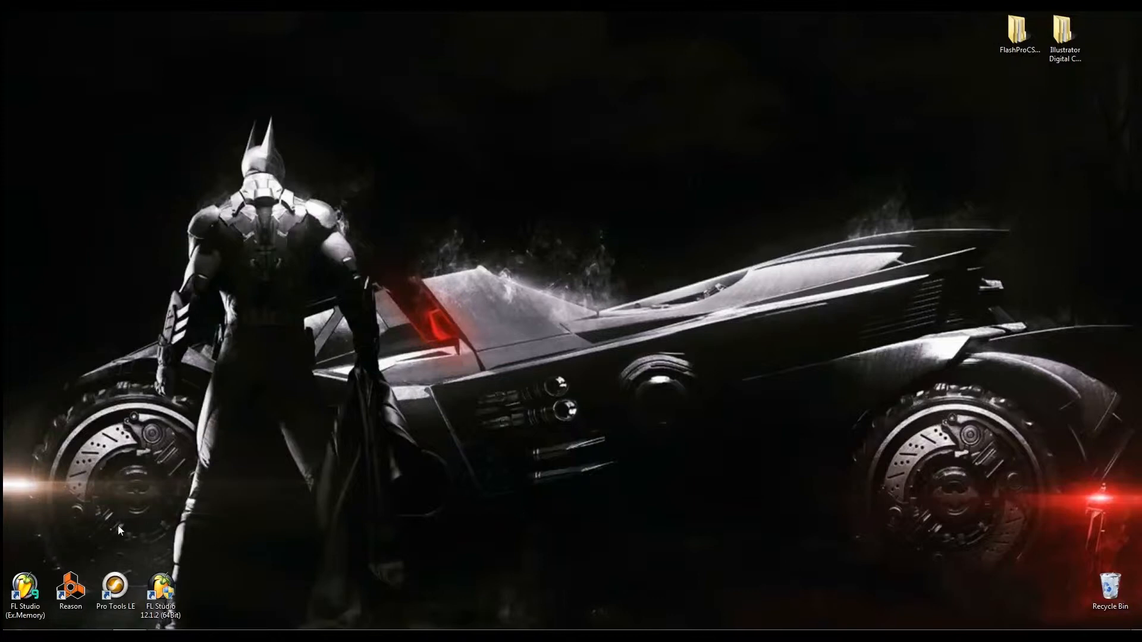
mouse_move(82, 555)
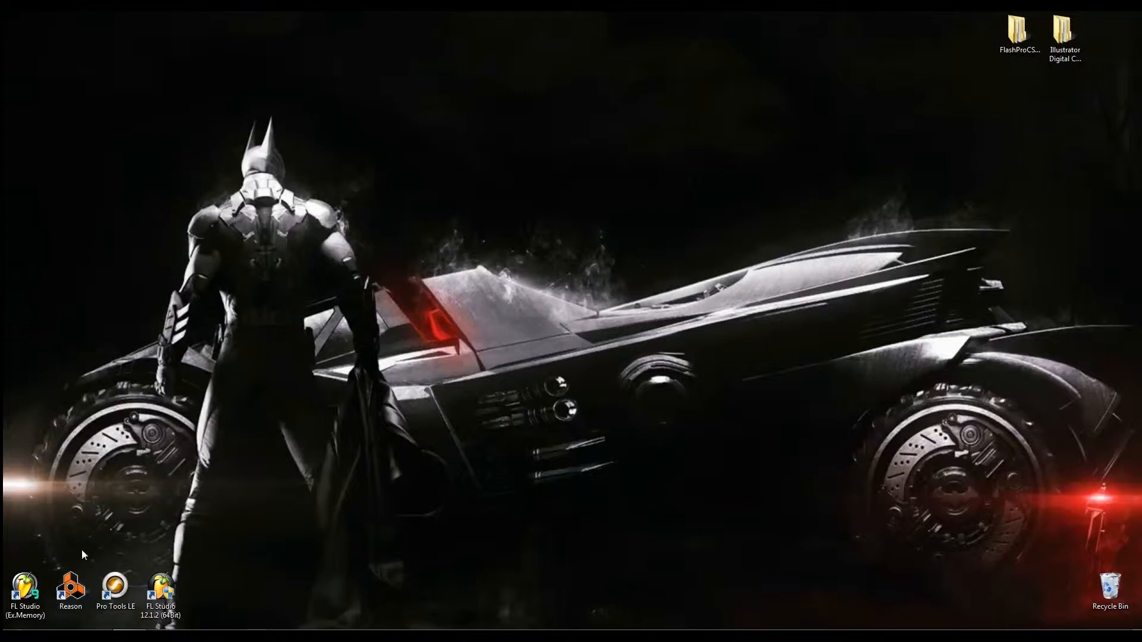
Step: Launch Reason with a new song and add an NN-XT Advanced Sampler to the rack
click(71, 589)
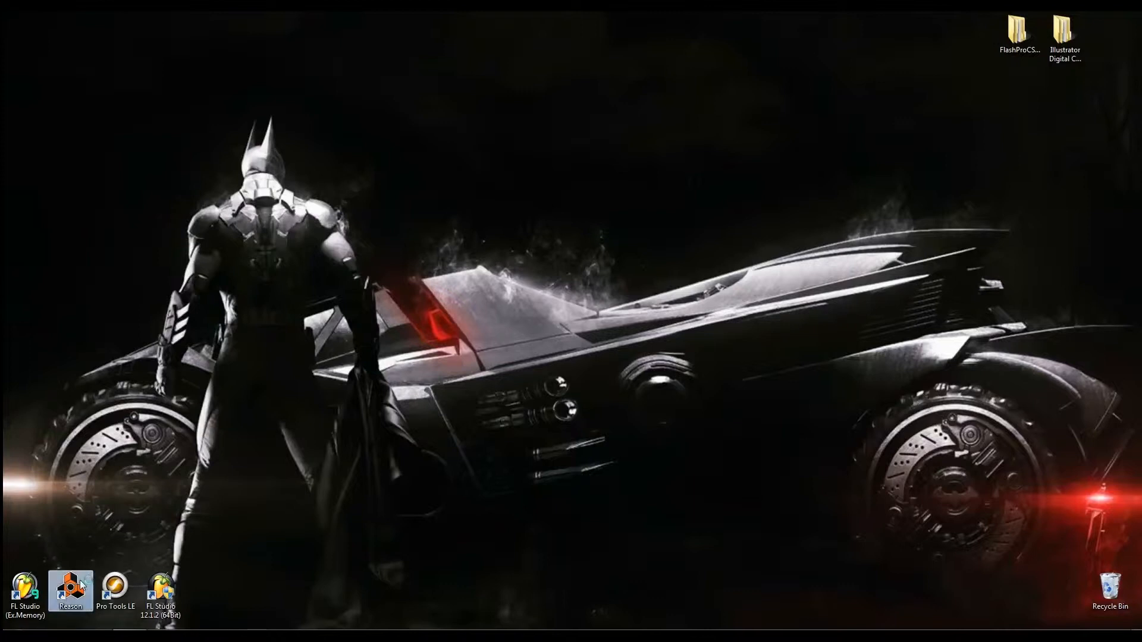
double_click(72, 592)
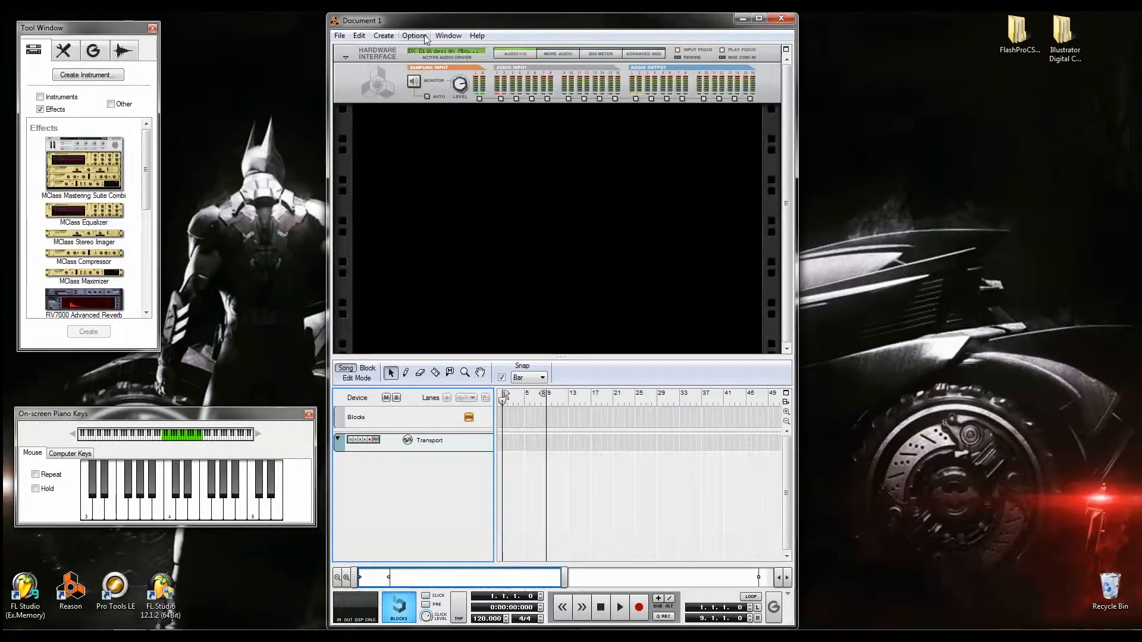
click(383, 35)
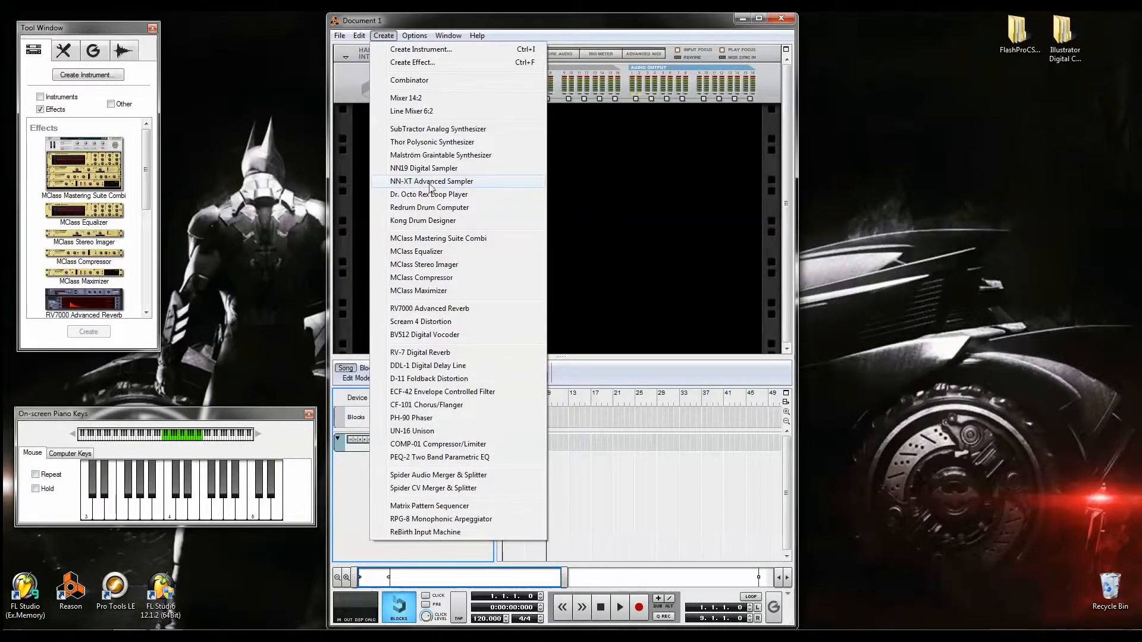
click(431, 181)
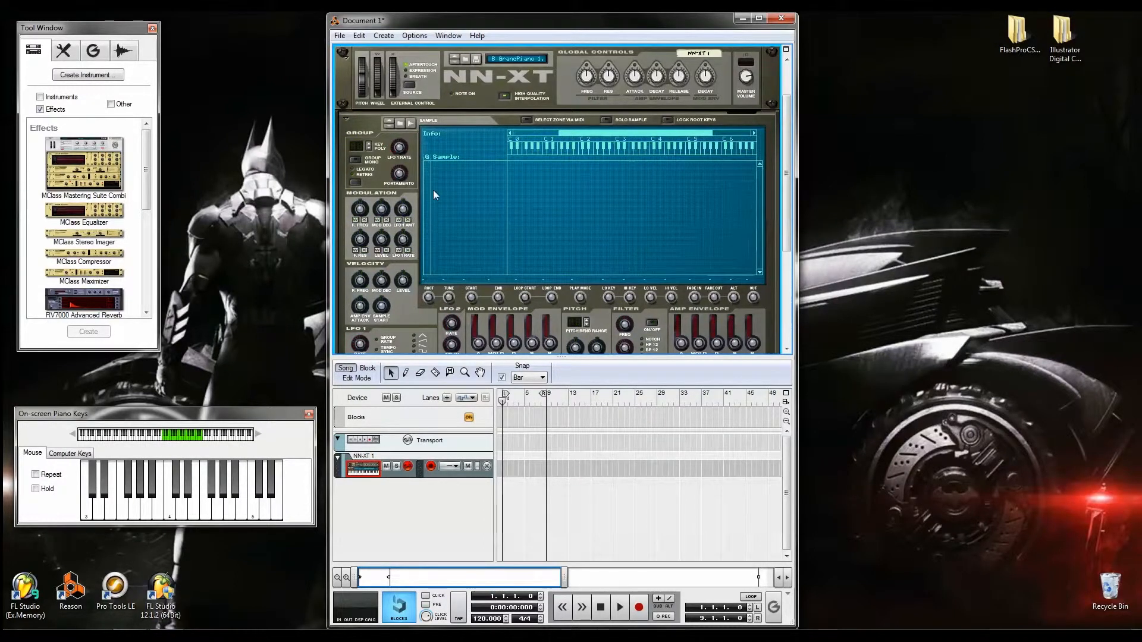
mouse_move(414, 222)
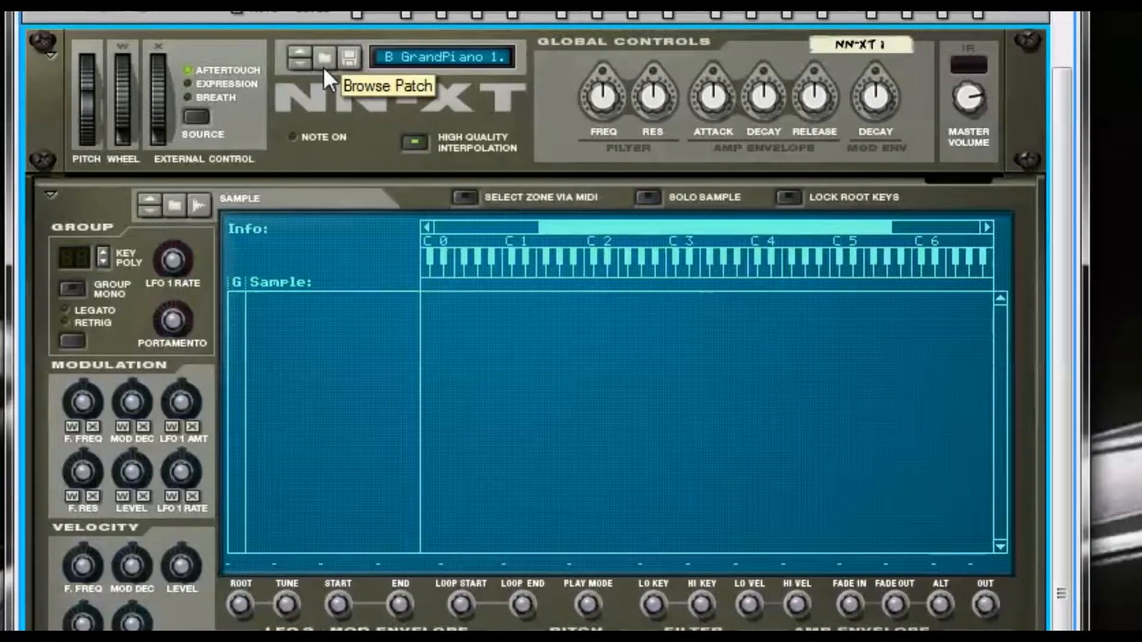
mouse_move(181, 219)
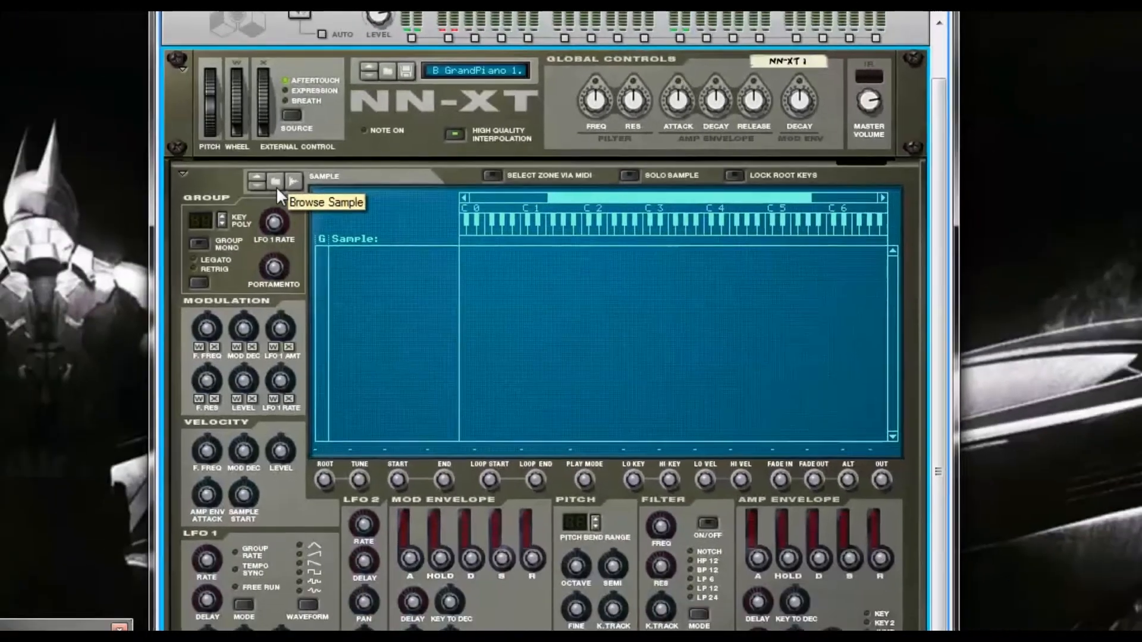
Step: Browse to xclusive drums-sorted > 06_Cymbals and select Cr_Rare.aif for the NN-XT
click(270, 177)
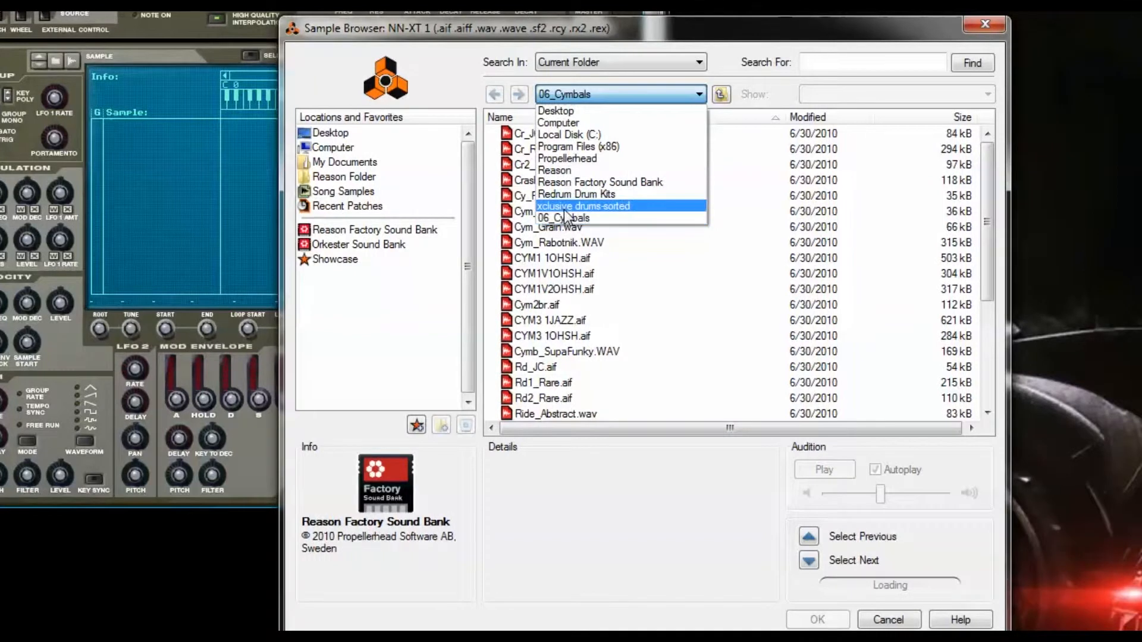
click(583, 206)
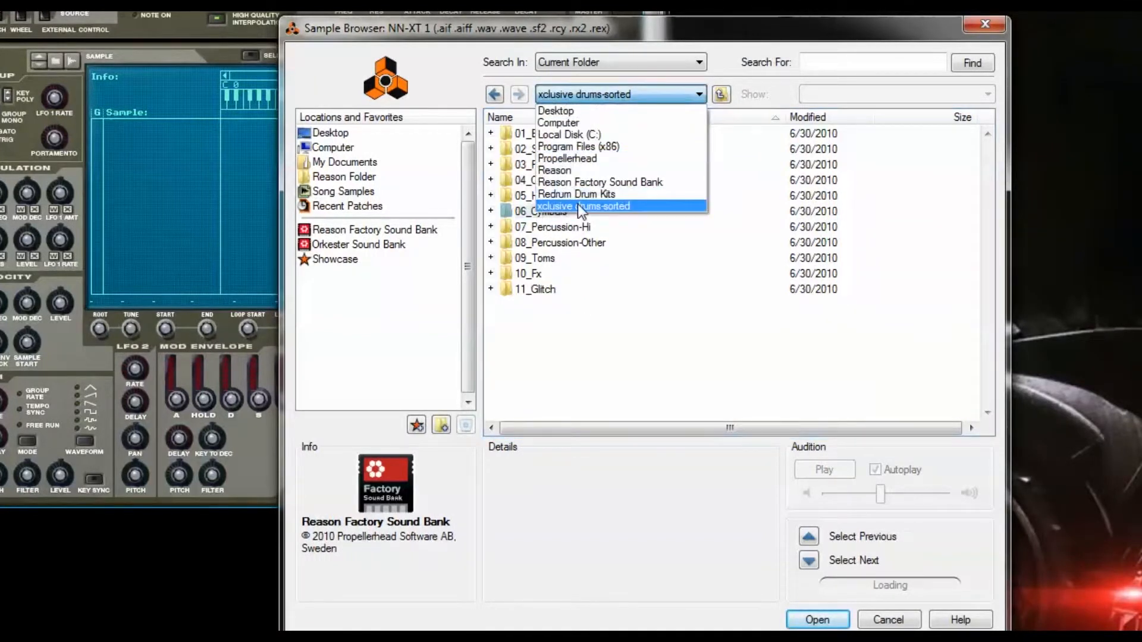
click(577, 194)
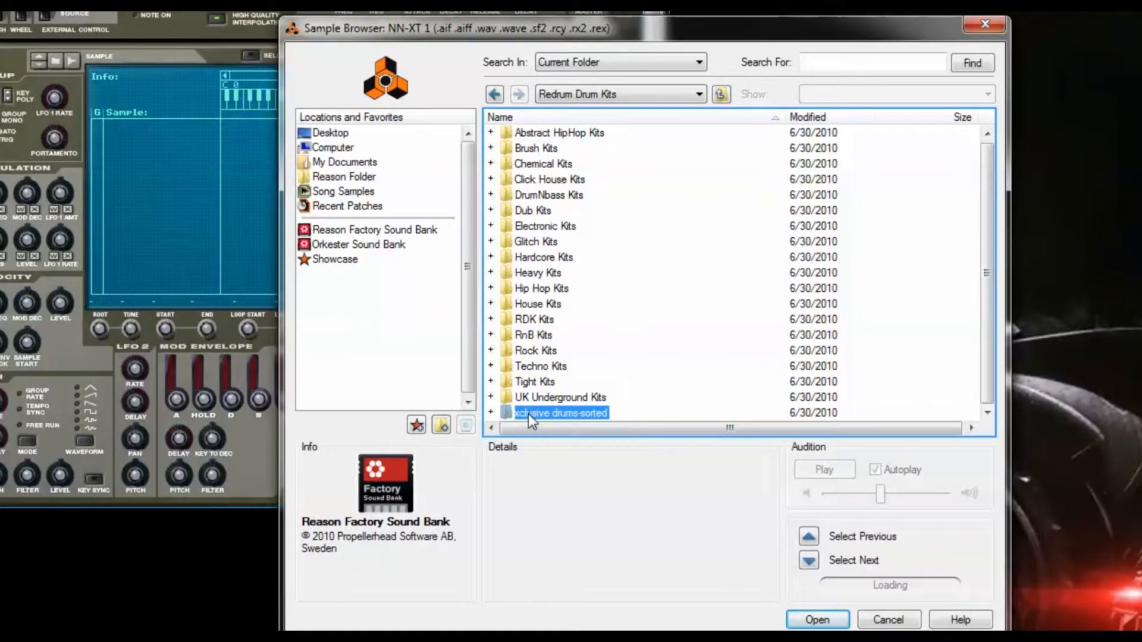
double_click(559, 413)
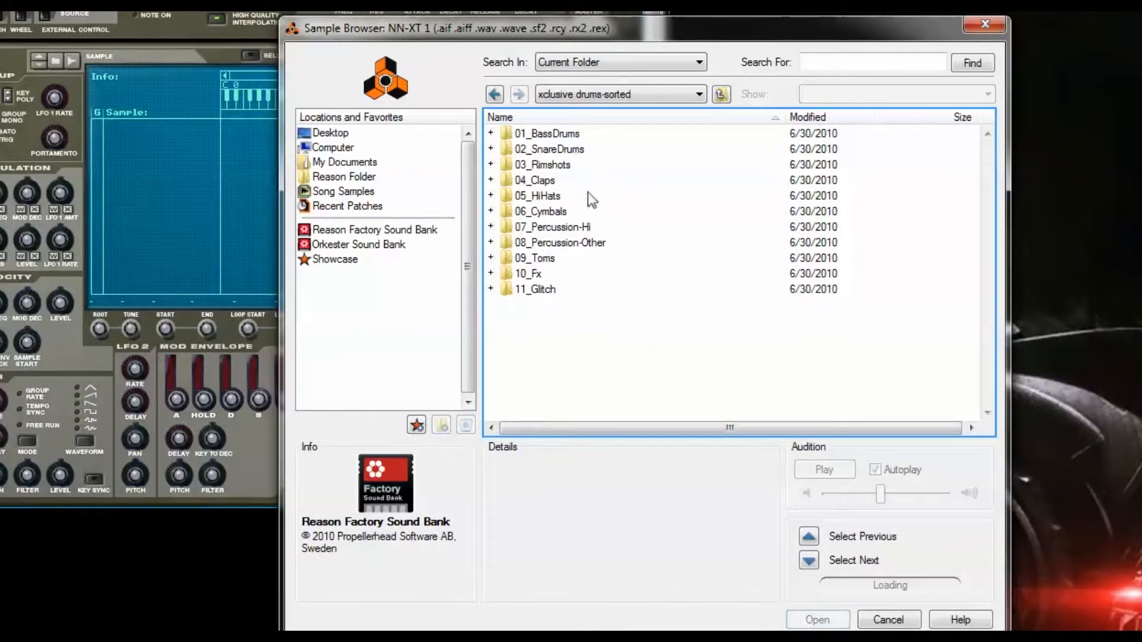
double_click(540, 211)
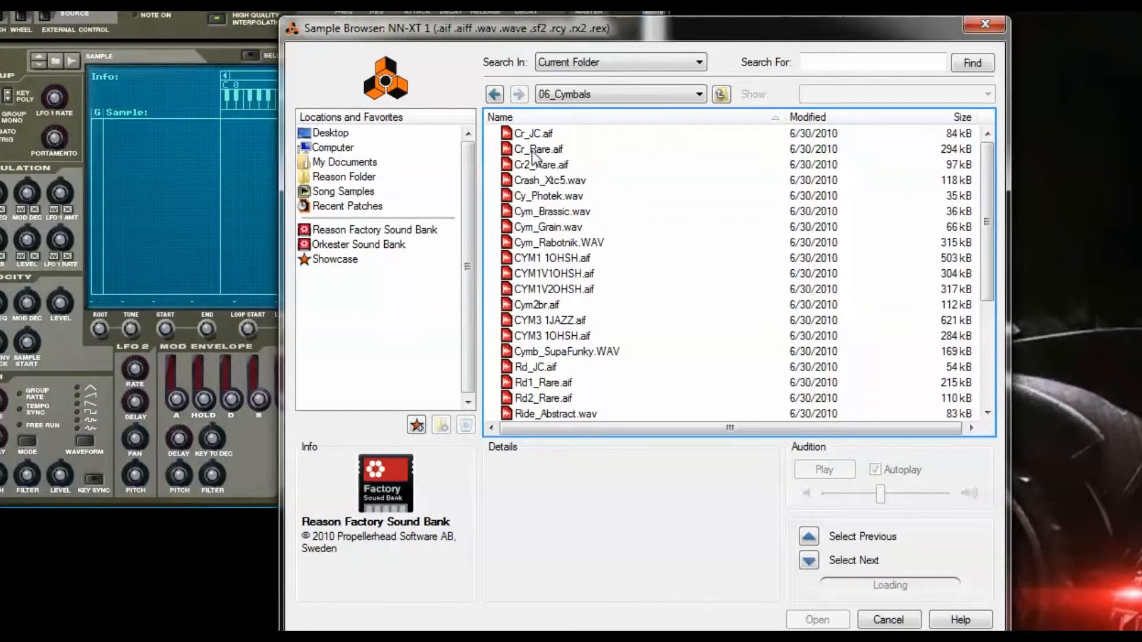
click(538, 148)
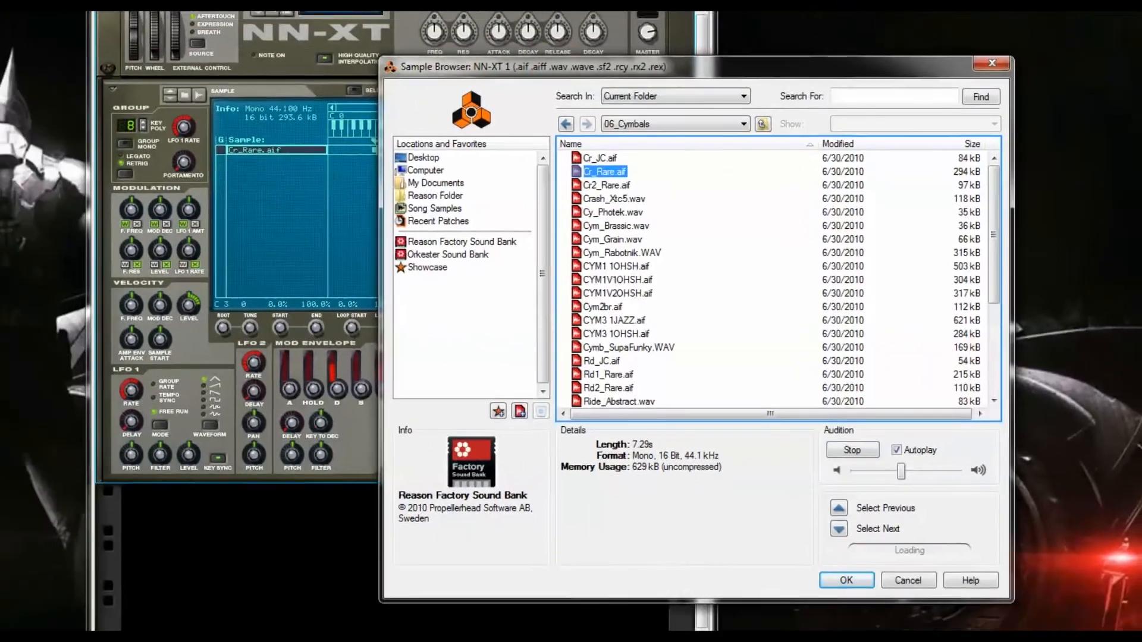
Step: Confirm the Cr_Rare.aif sample, then cycle play mode through FW-LOOP and FW-BW to BW
click(846, 580)
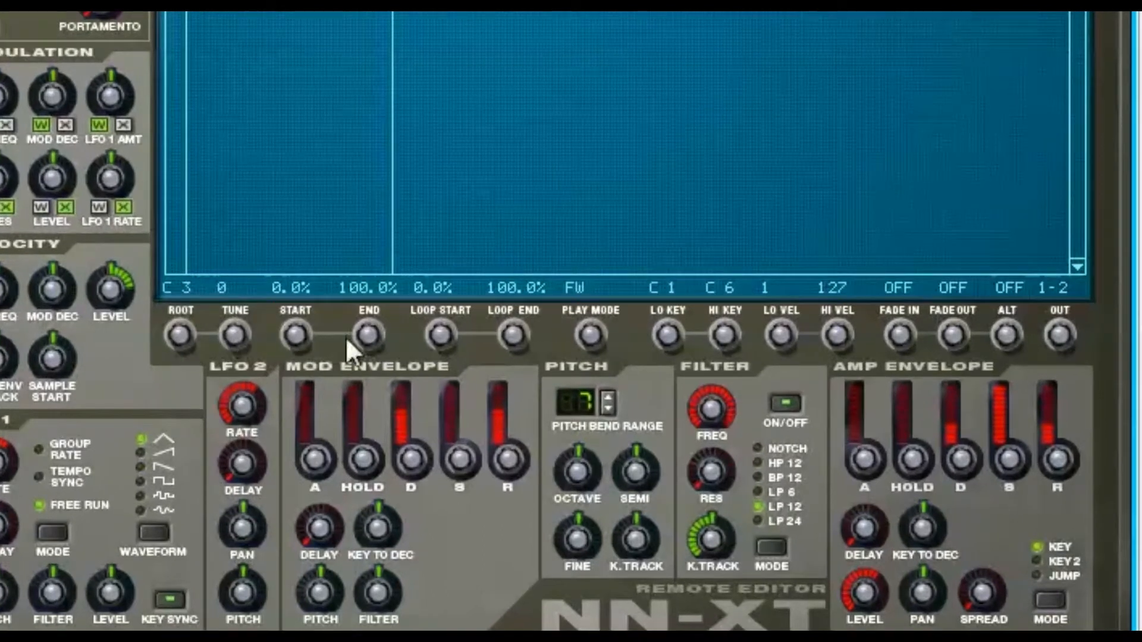
mouse_move(600, 126)
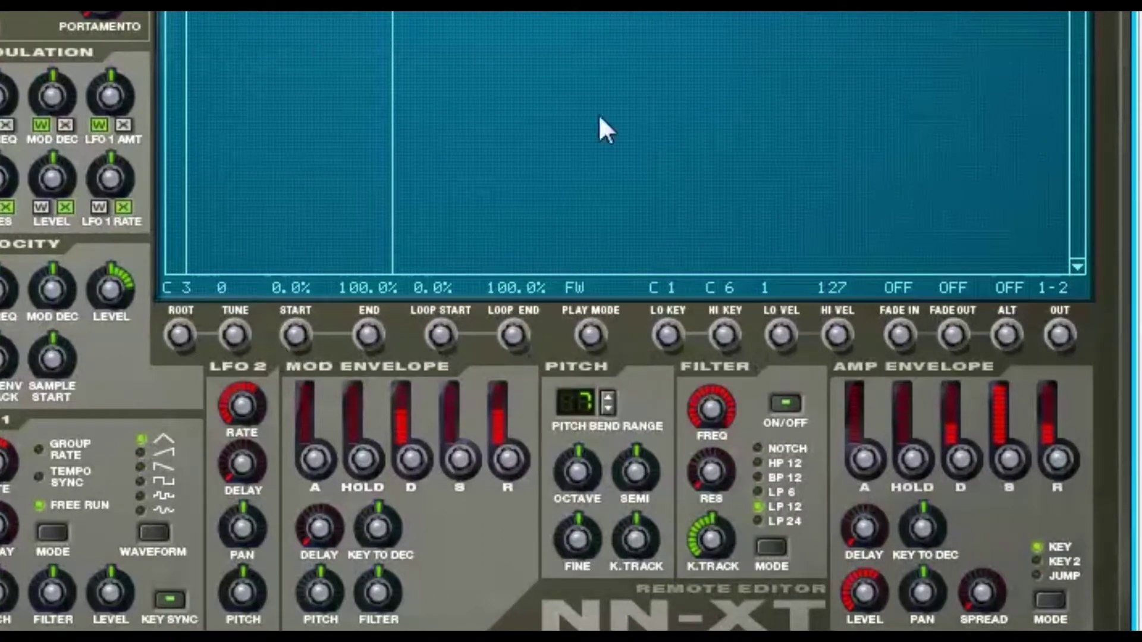
mouse_move(245, 411)
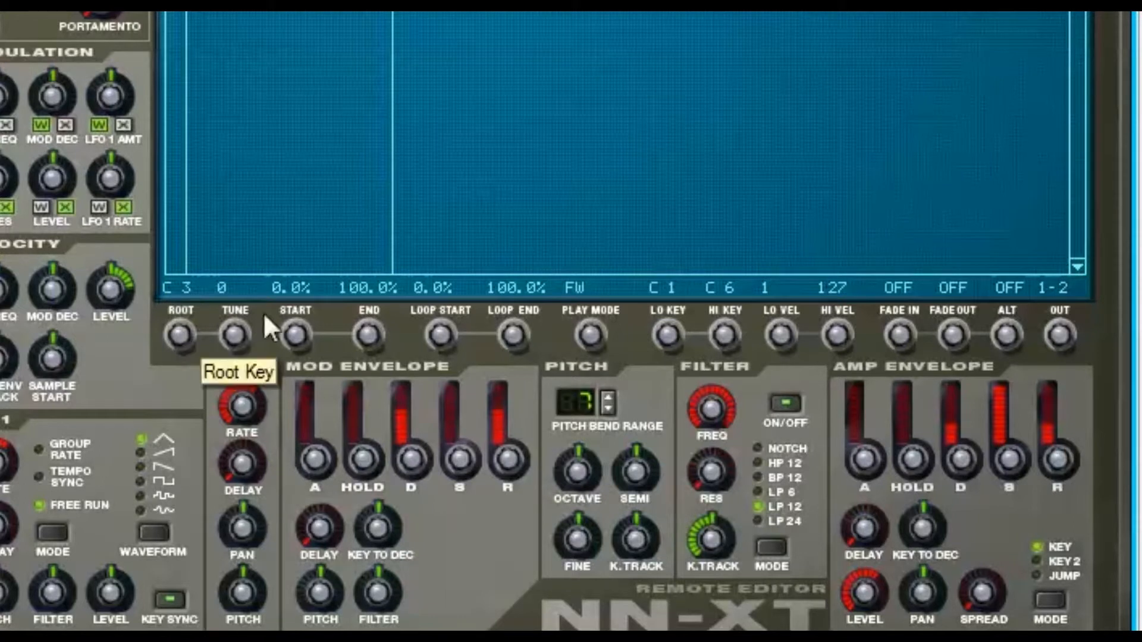
mouse_move(599, 345)
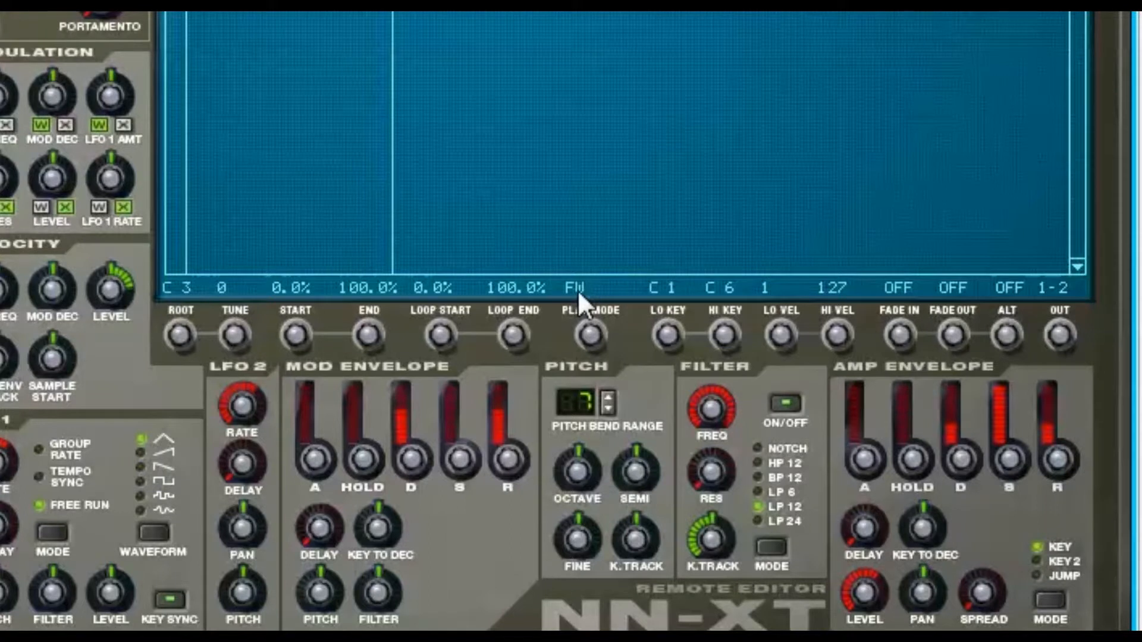
mouse_move(594, 341)
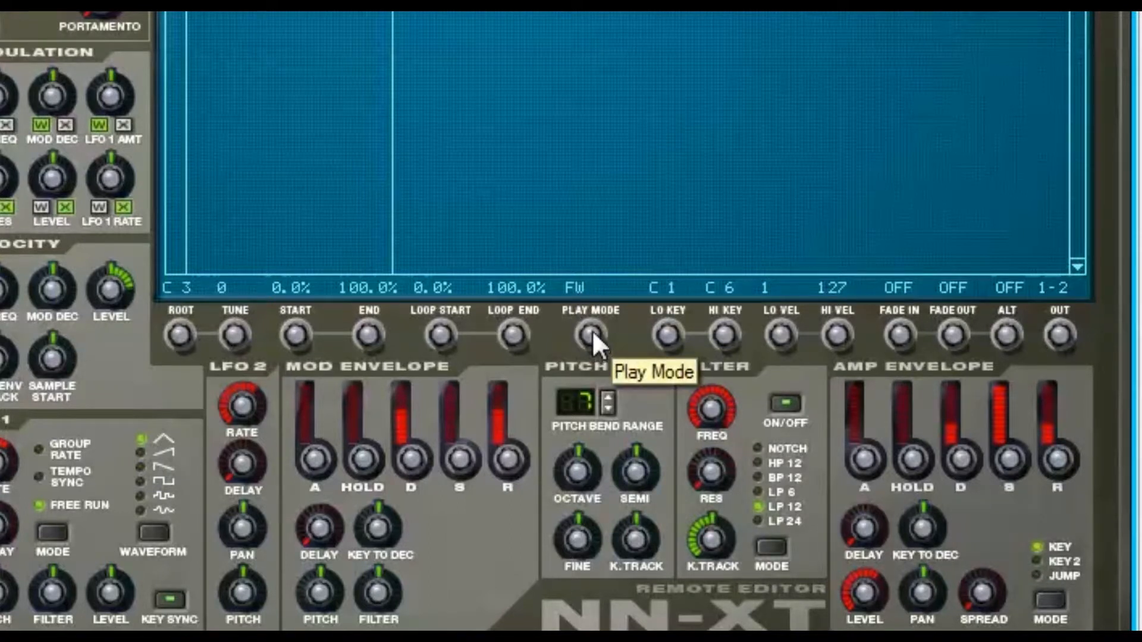
click(591, 334)
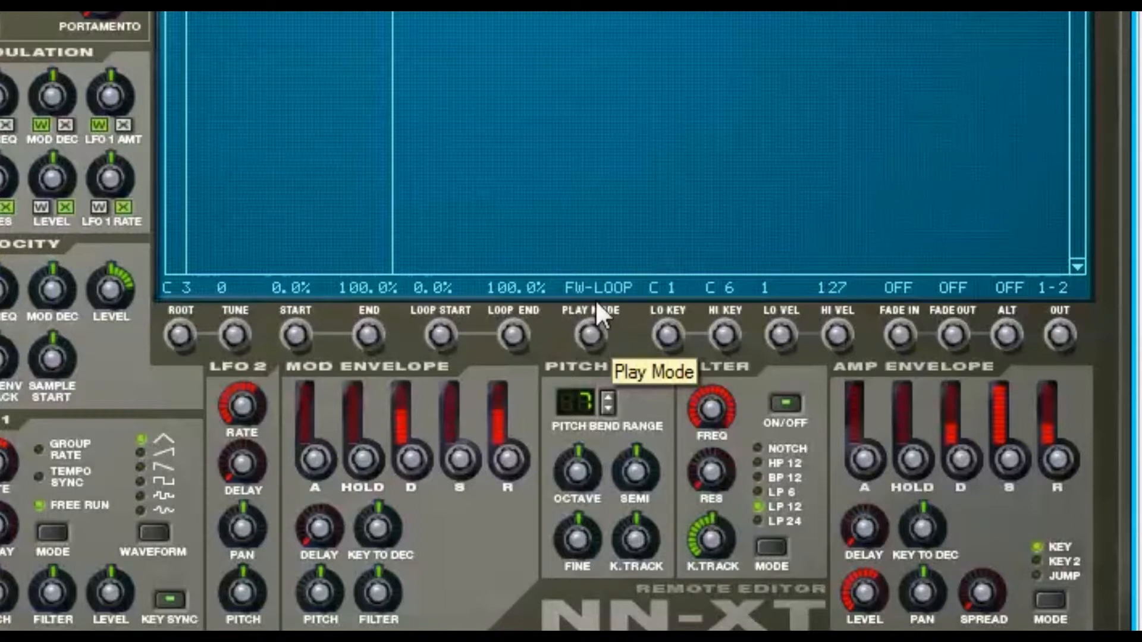
click(588, 335)
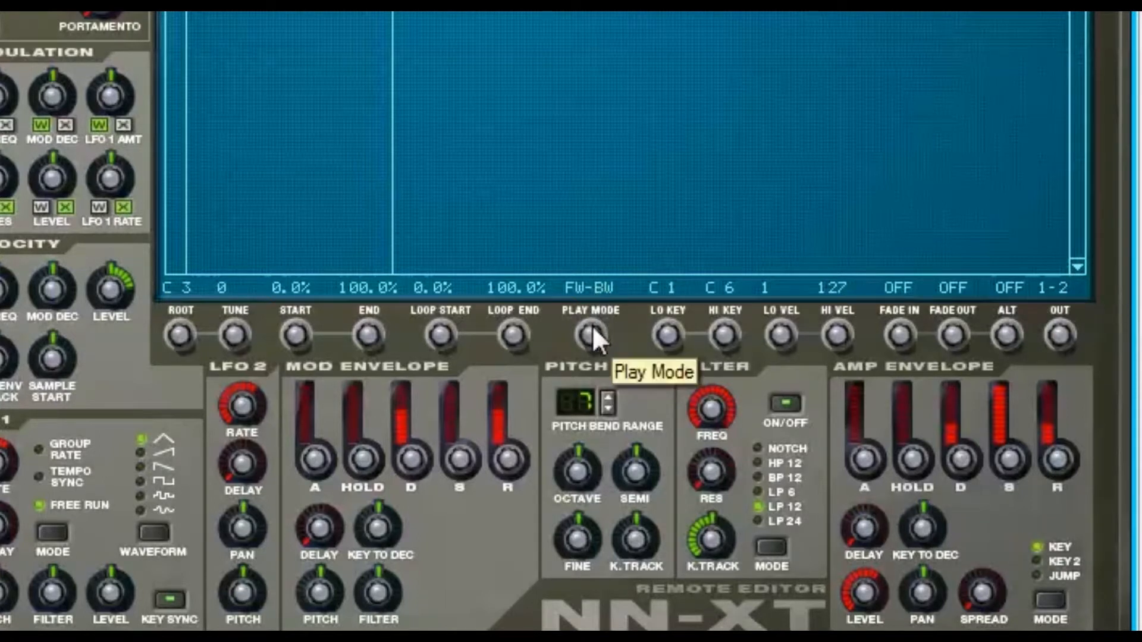
click(589, 342)
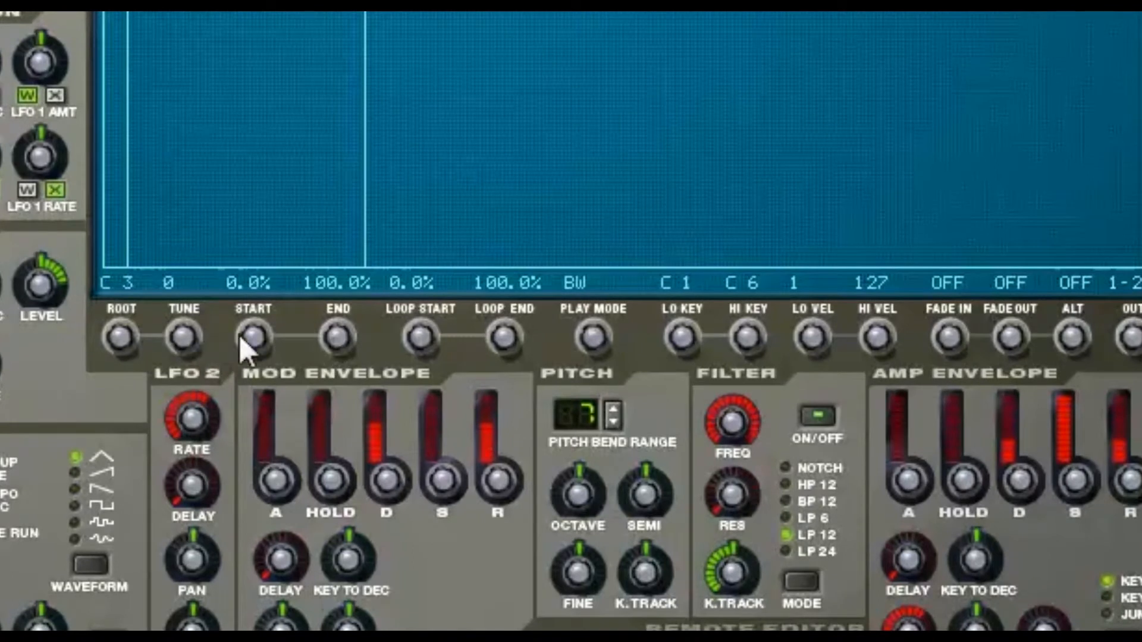
mouse_move(352, 351)
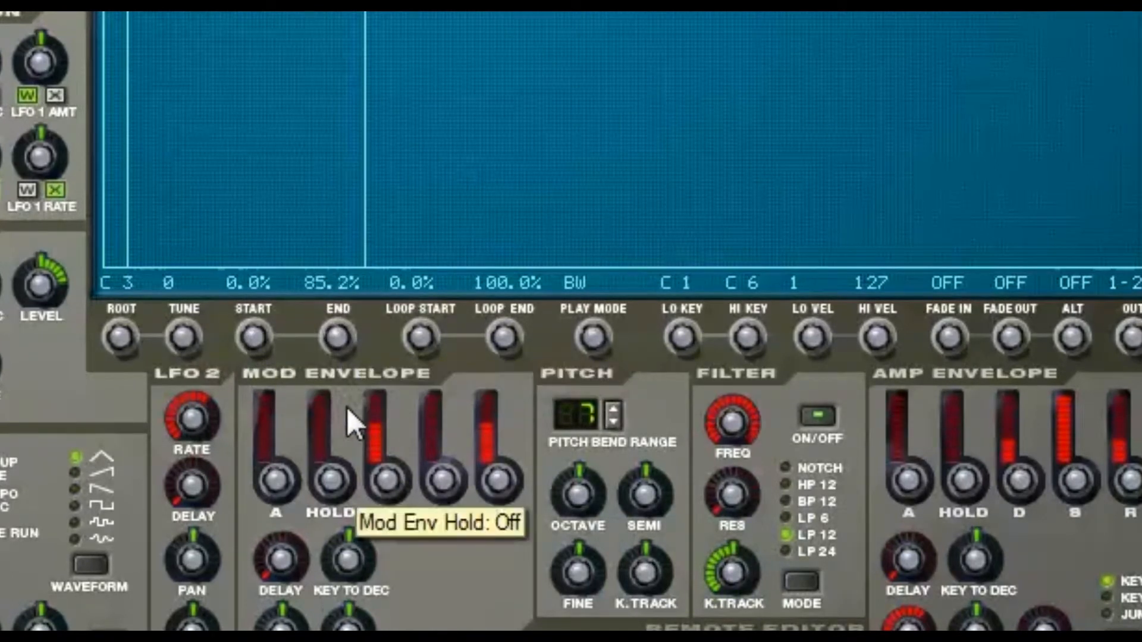
mouse_move(355, 359)
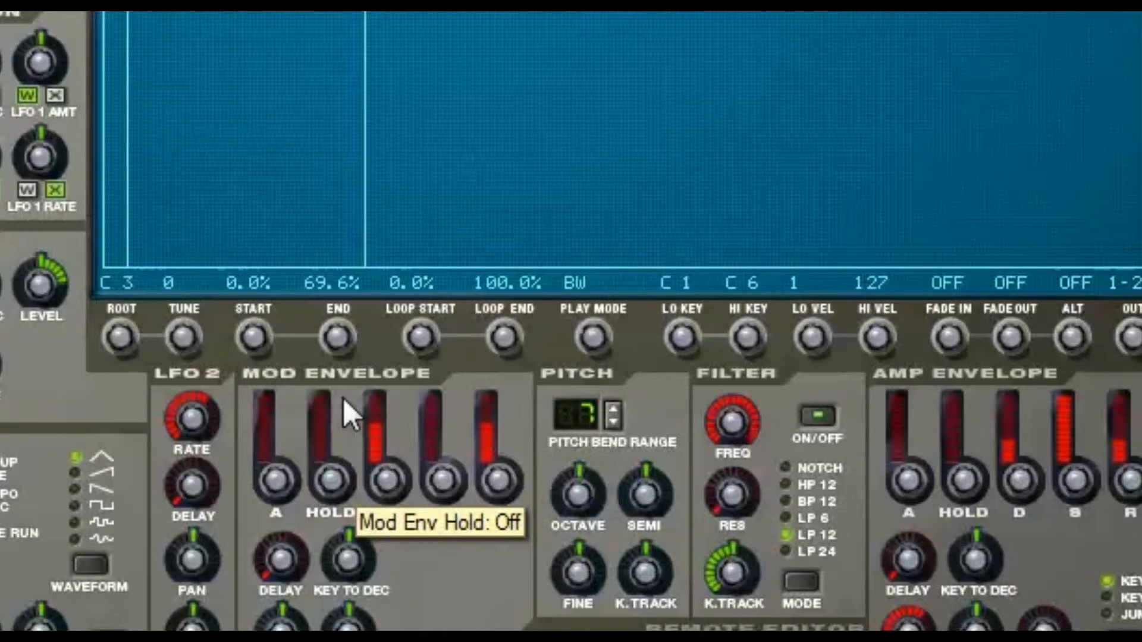
mouse_move(348, 416)
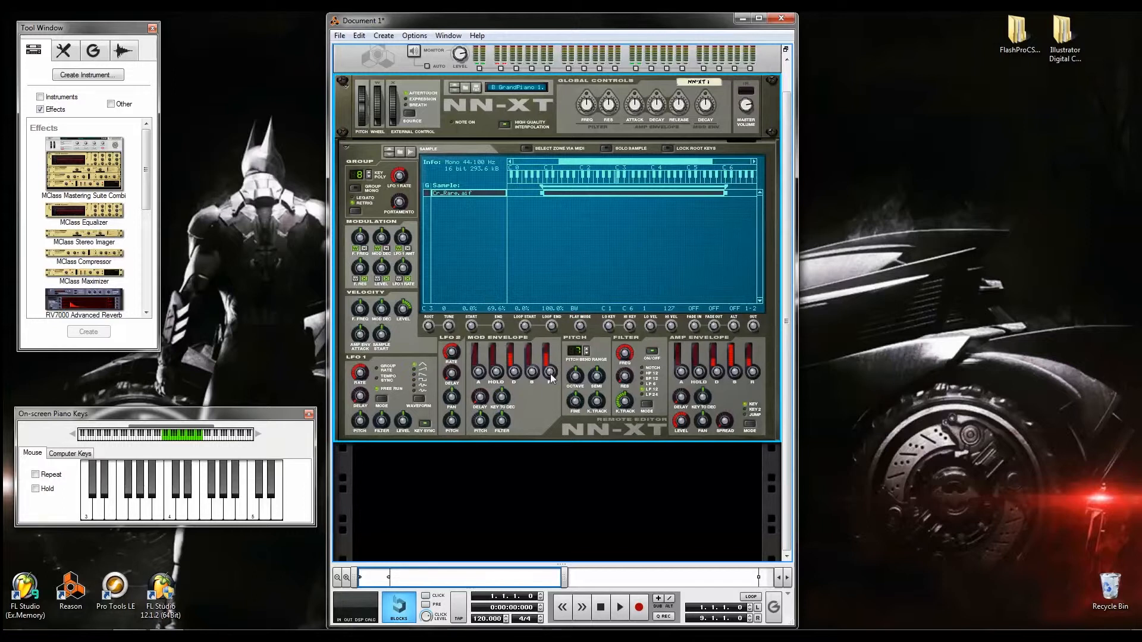
mouse_move(549, 366)
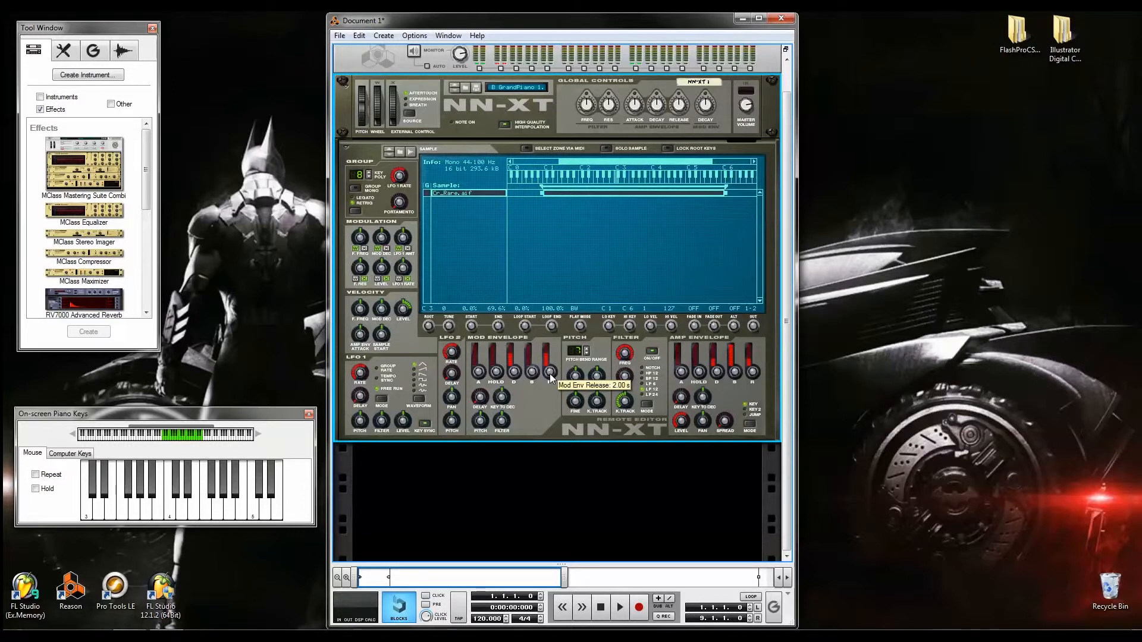